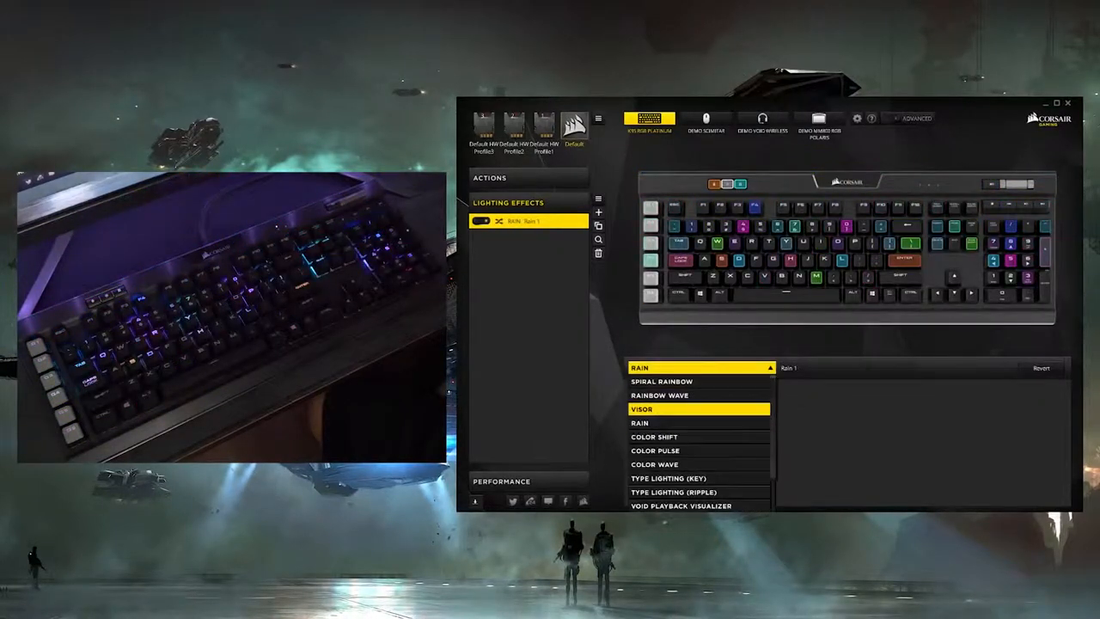
Step: Preview Color Pulse, Type Lighting (Ripple) and Color Shift effects, then switch the profile to advanced mode
left_click(654, 450)
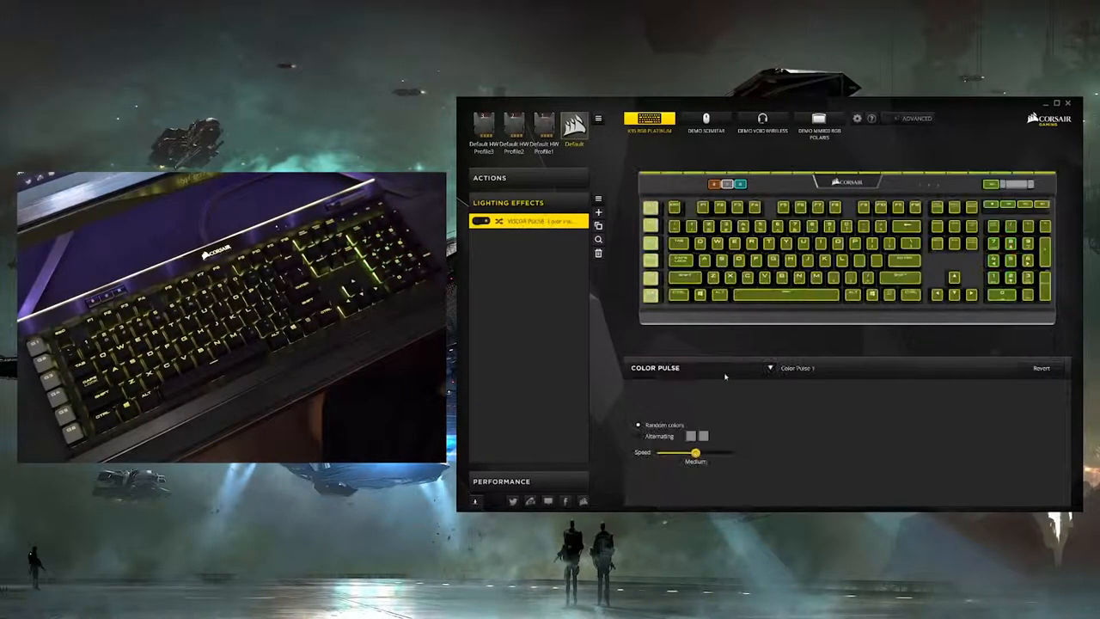
left_click(771, 368)
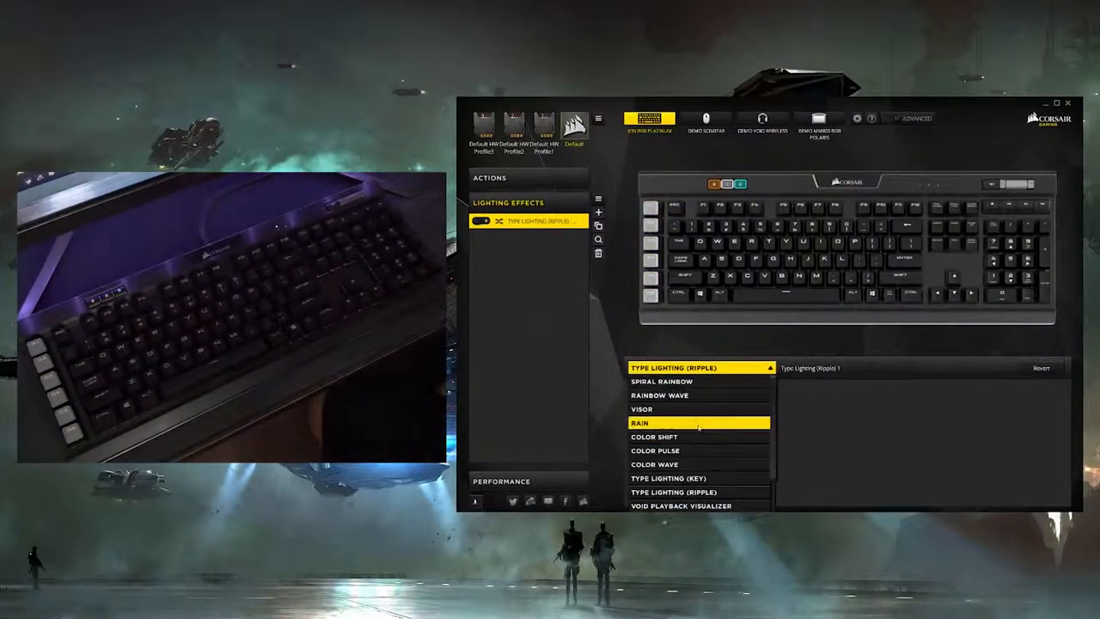
left_click(641, 409)
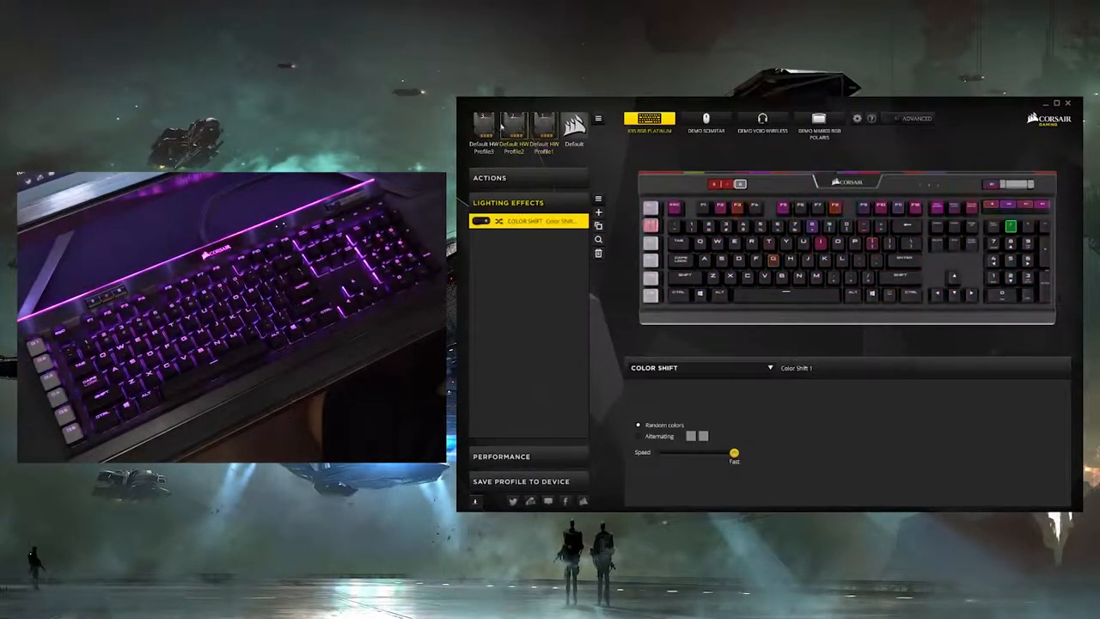
left_click(544, 124)
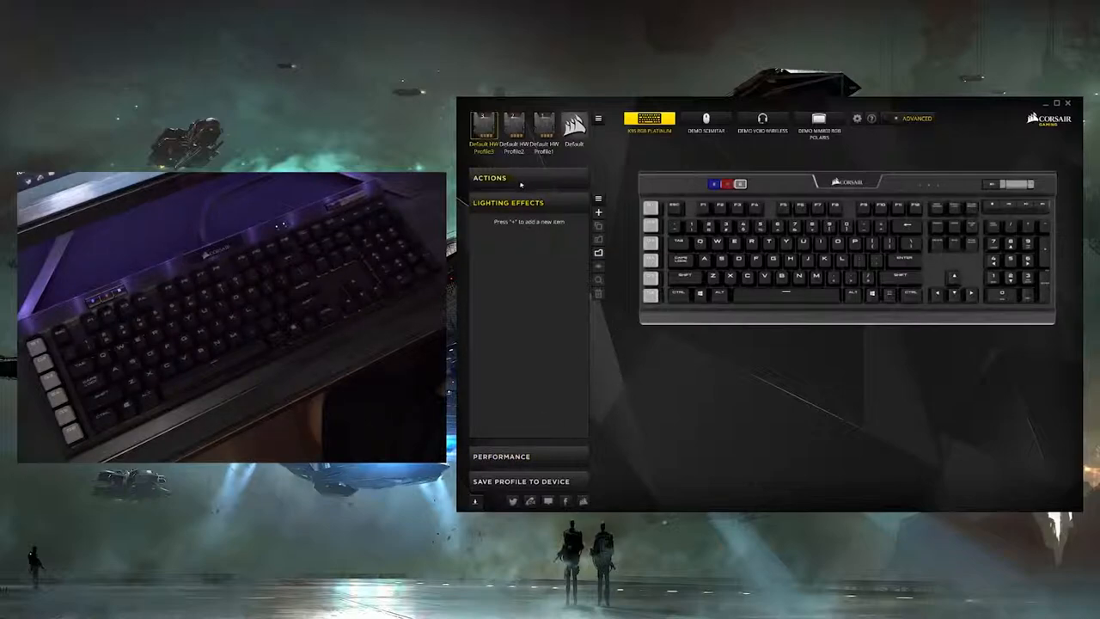
Step: Add a new Macro 1 action to the profile's Actions list
left_click(509, 203)
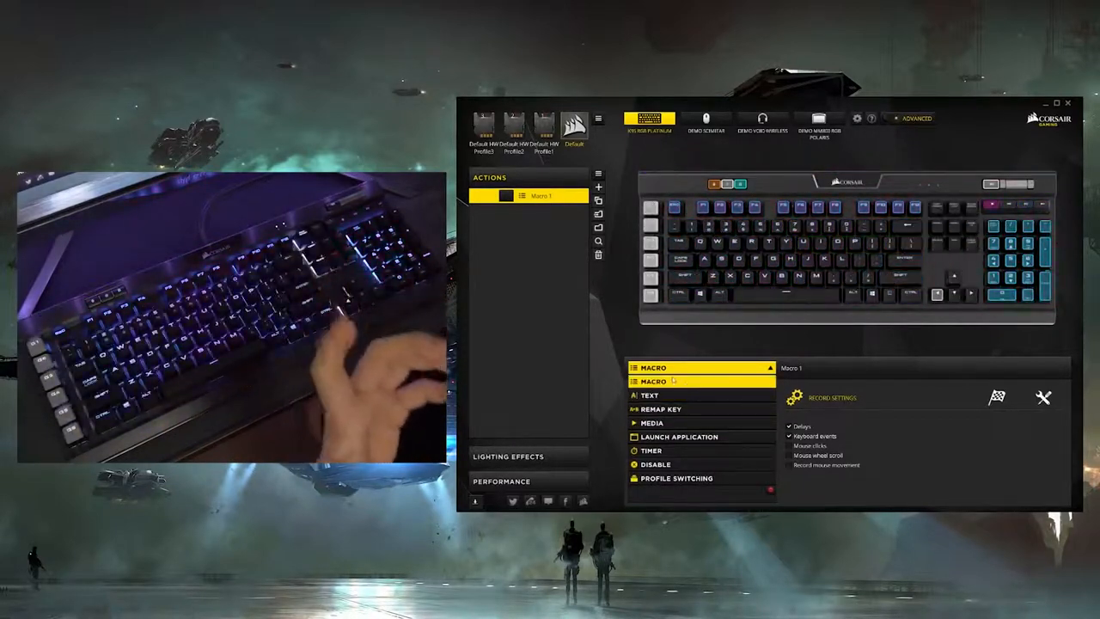
left_click(650, 393)
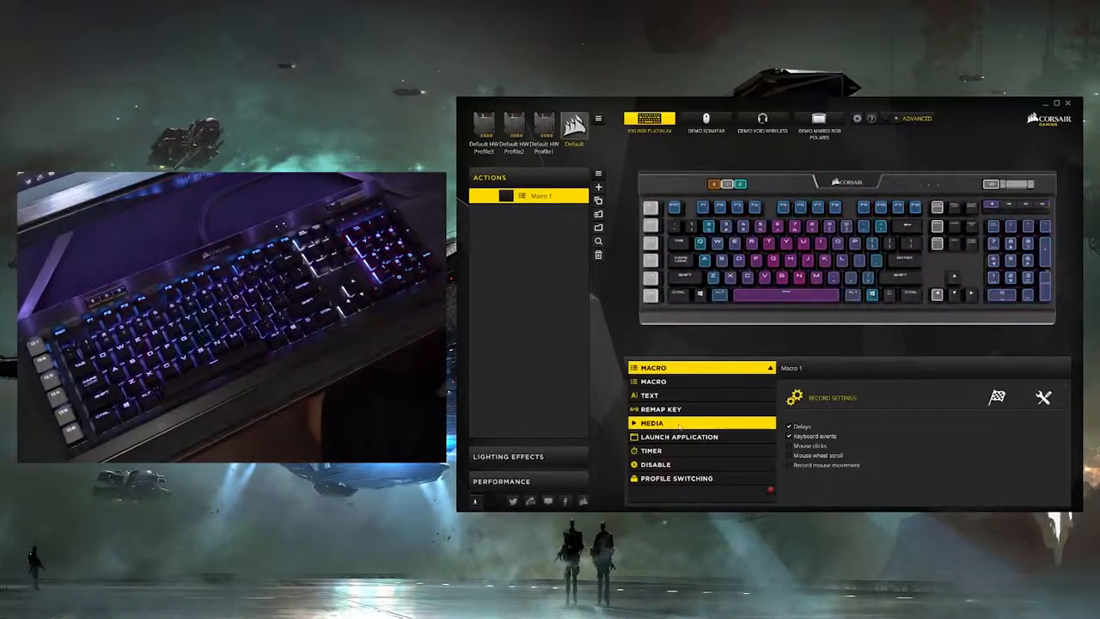
left_click(650, 450)
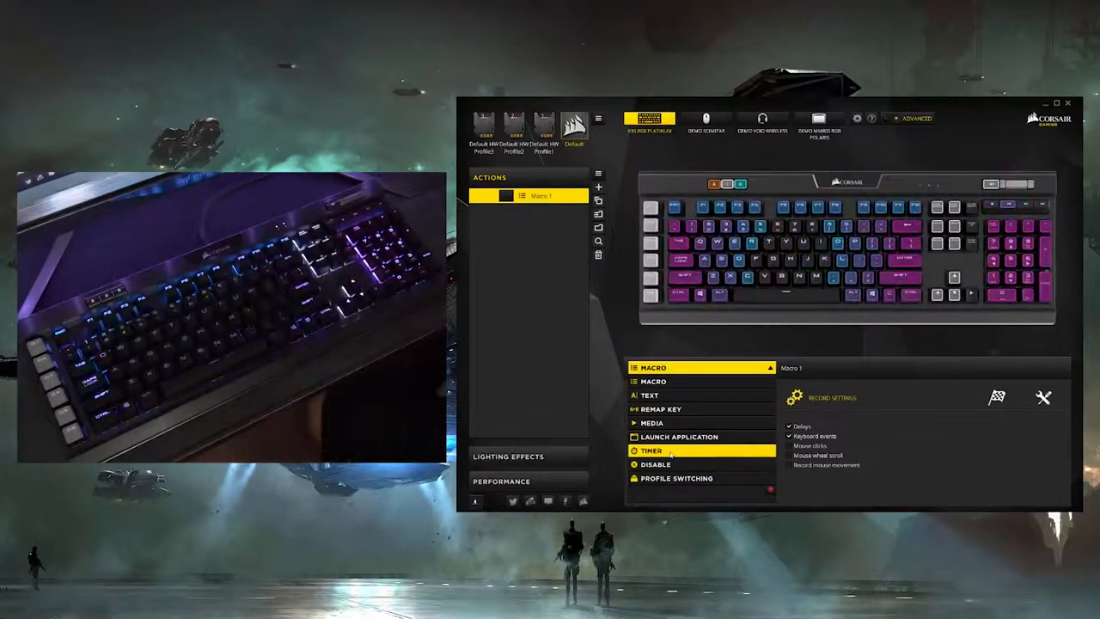
left_click(655, 464)
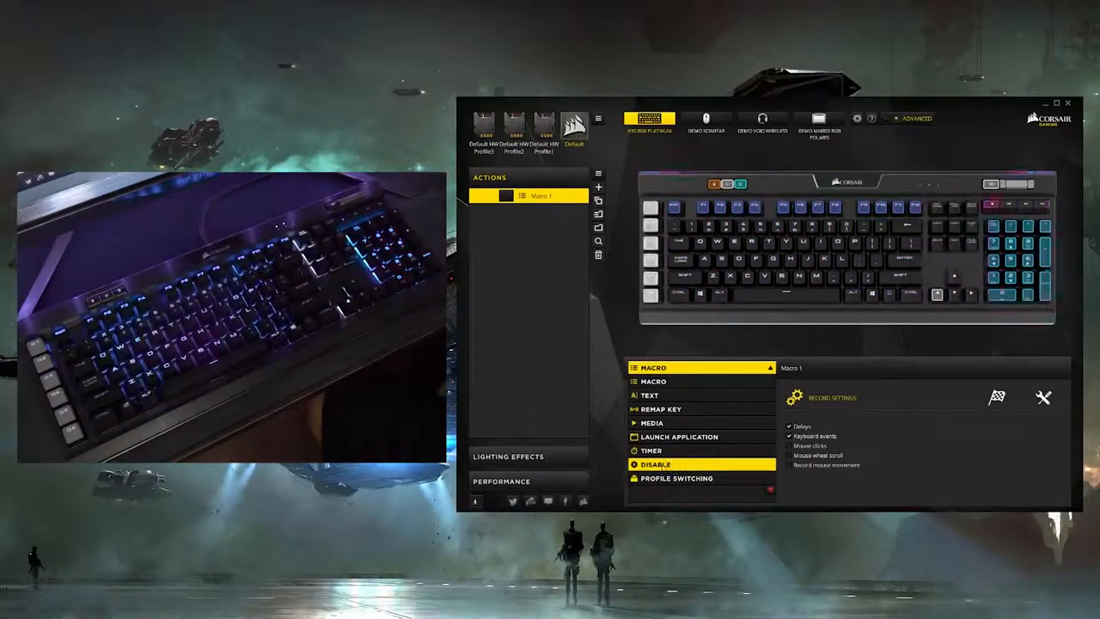
left_click(677, 478)
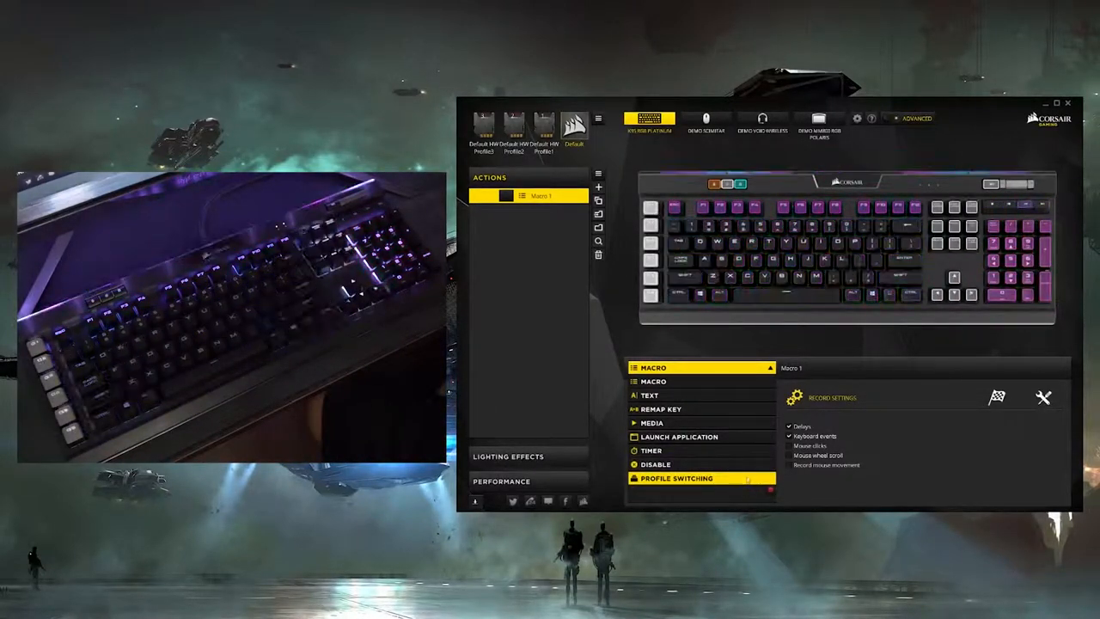